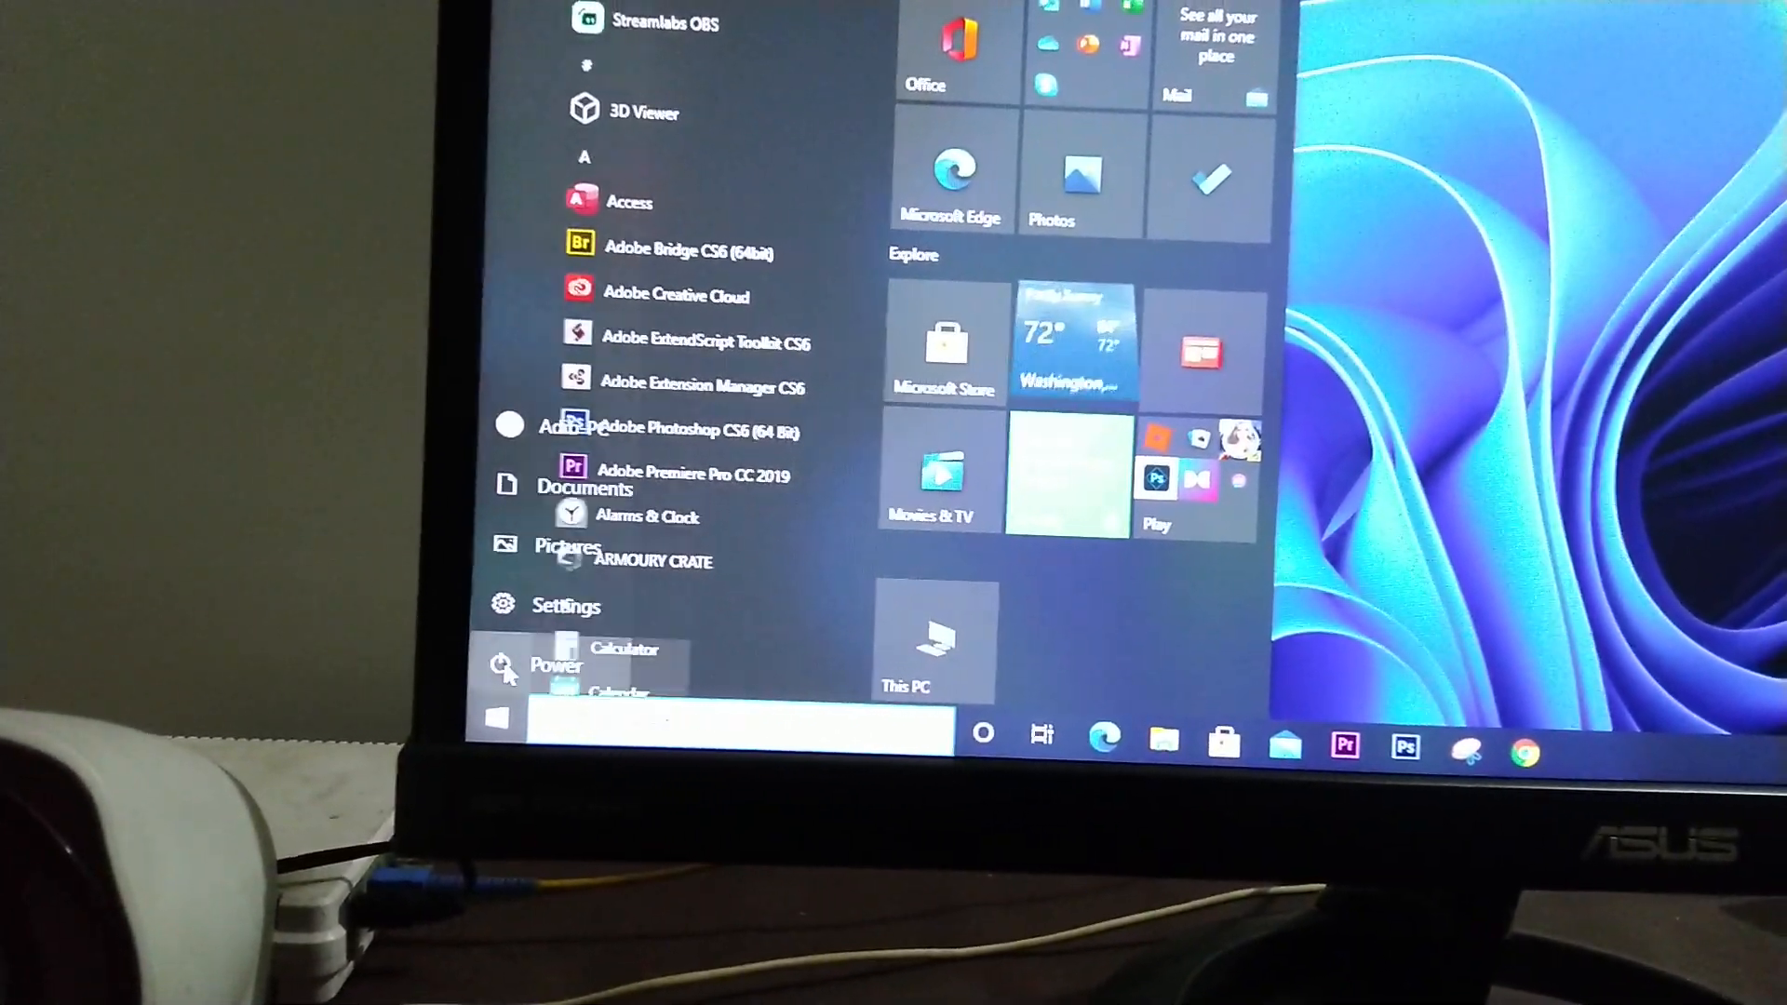
# Choose Restart from the Start menu Power options so the PC reboots toward BIOS
pyautogui.click(557, 664)
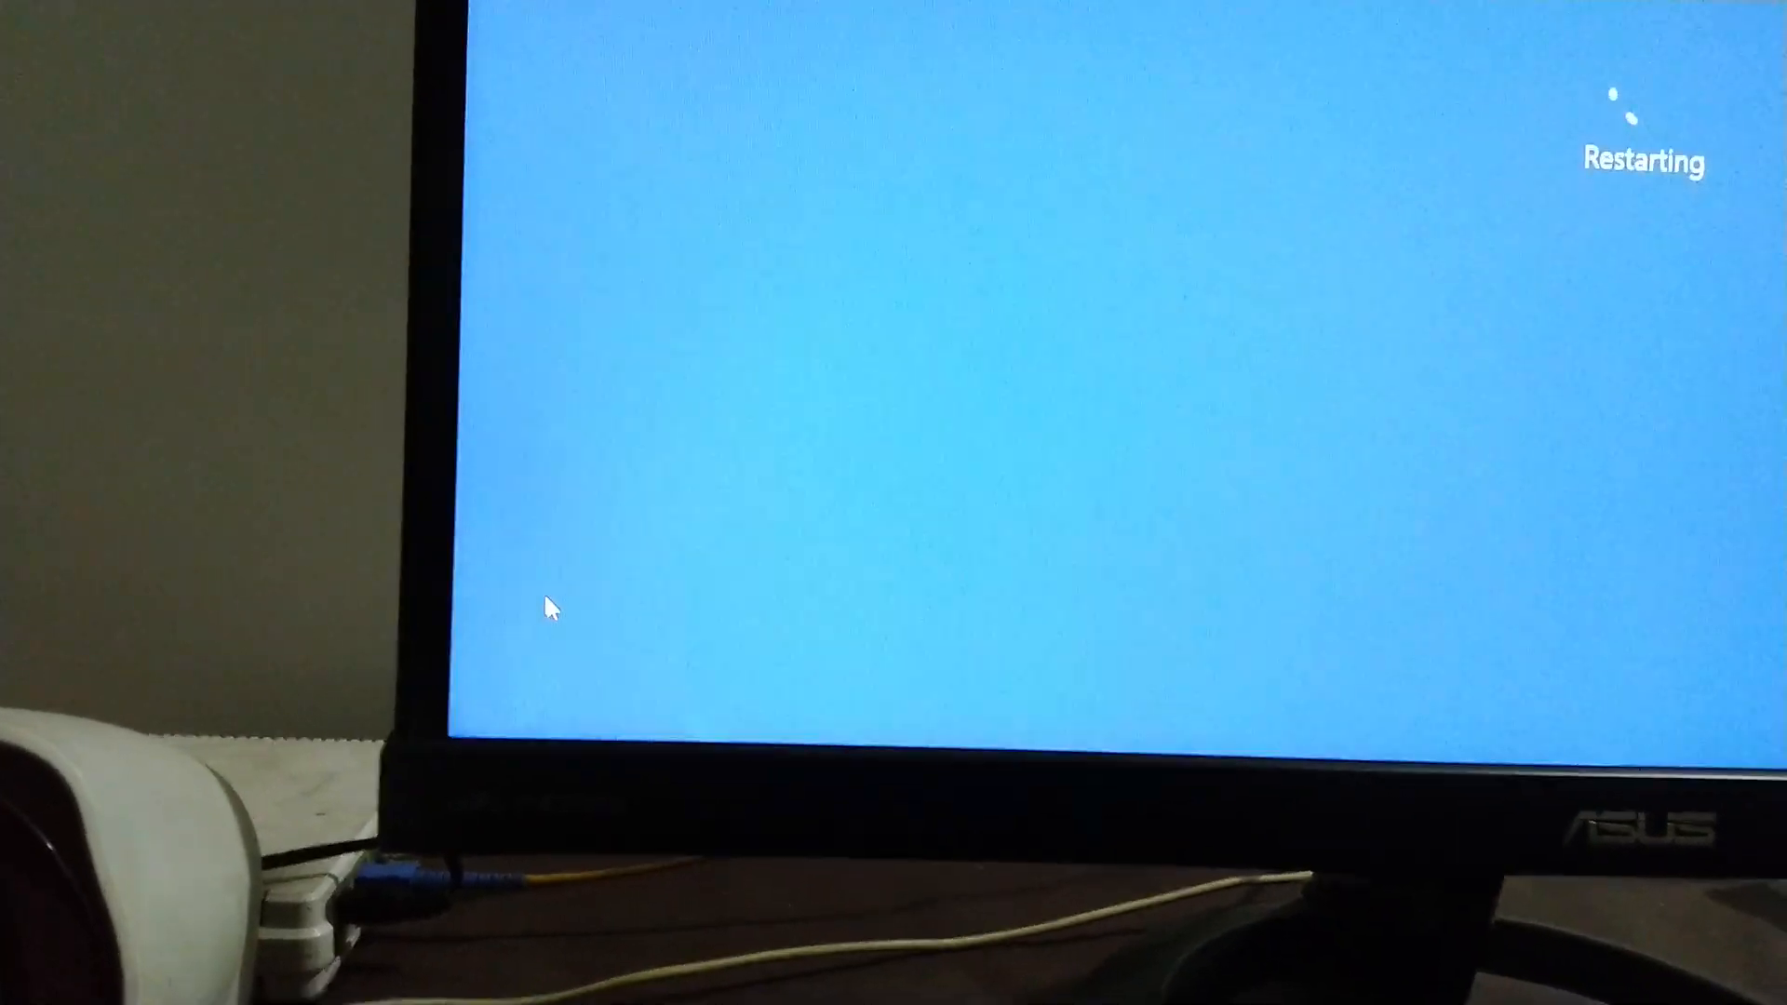